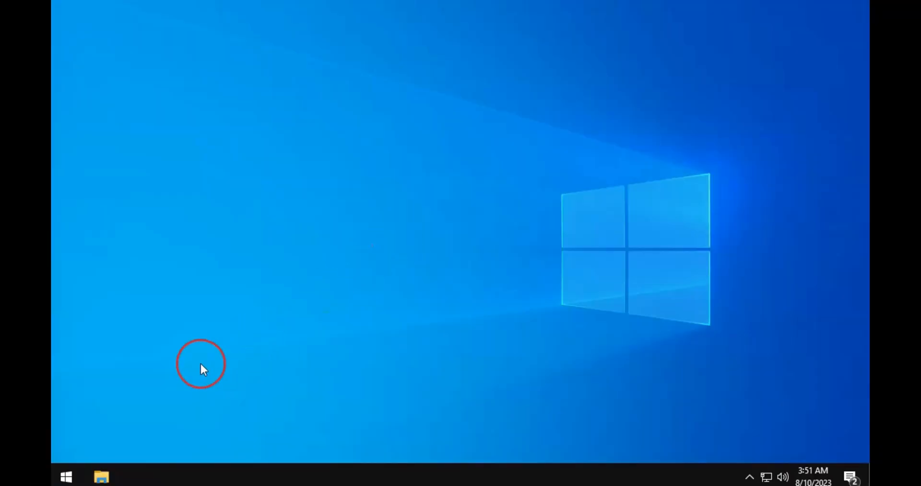
- Search the Start menu for 'remote desktop connection' and launch the app
click(66, 476)
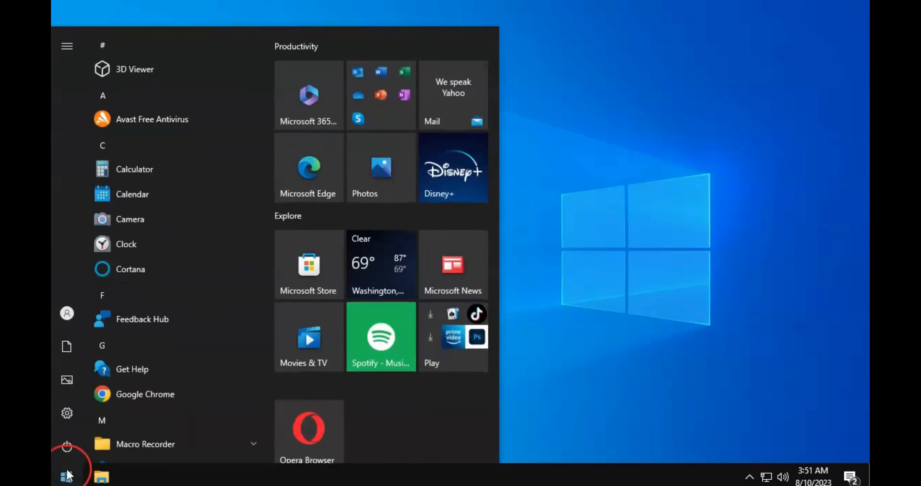
text(remote desktop co)
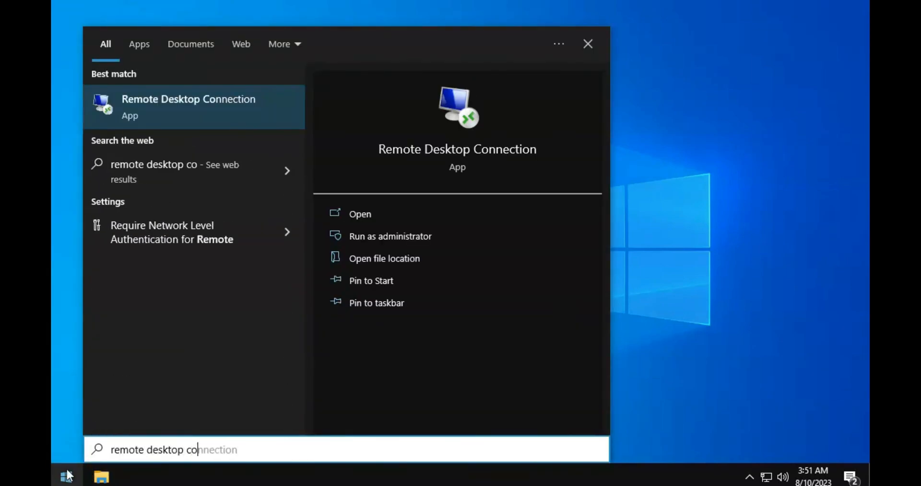
text(nnection)
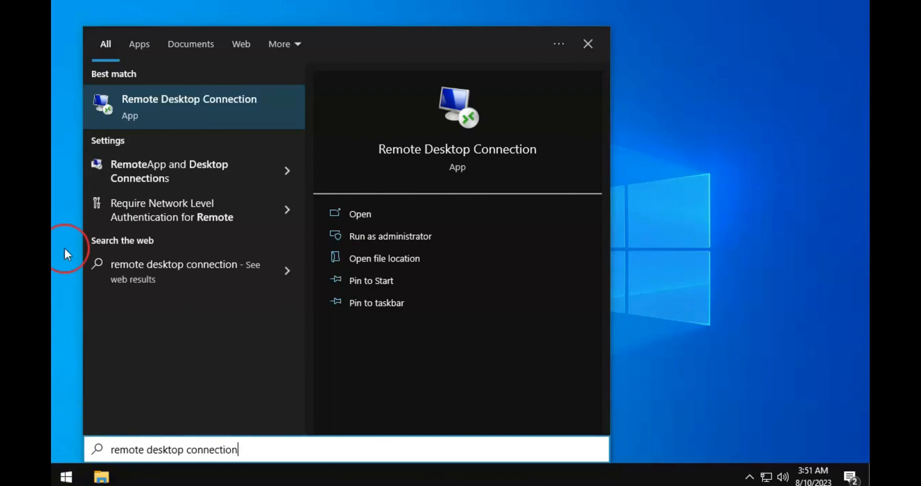
mouse_move(178, 122)
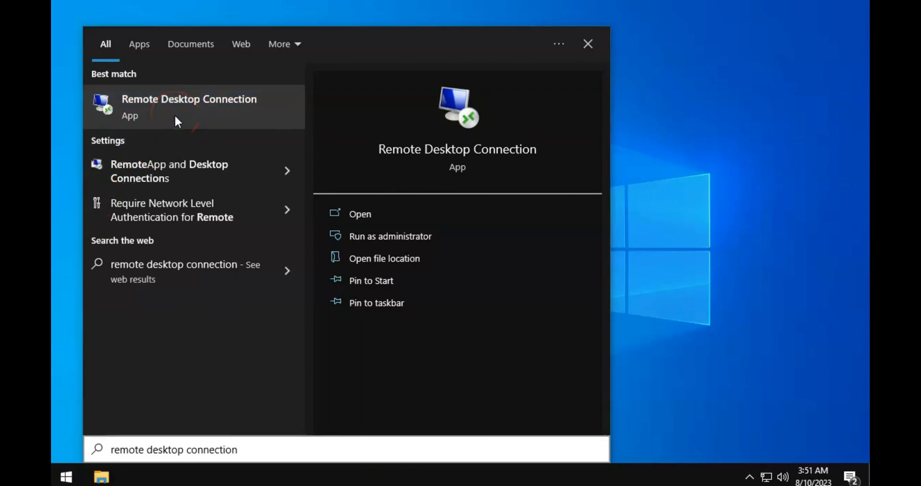
click(360, 214)
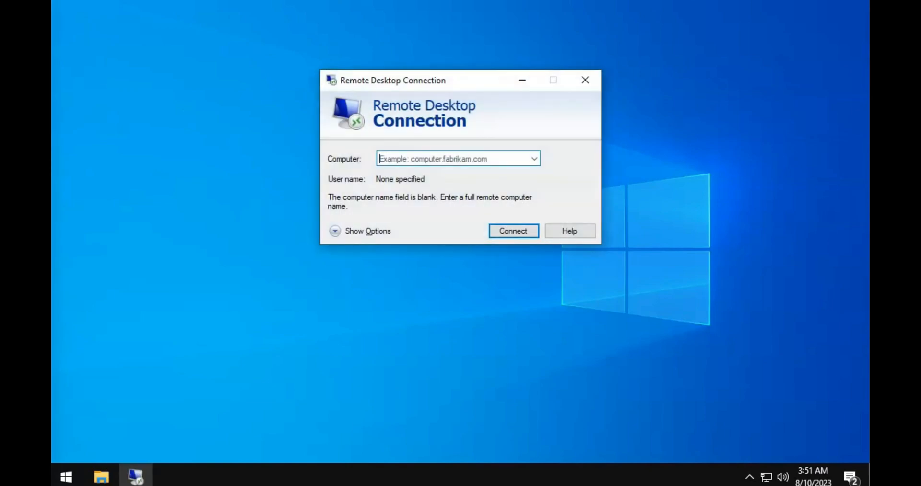
mouse_move(595, 196)
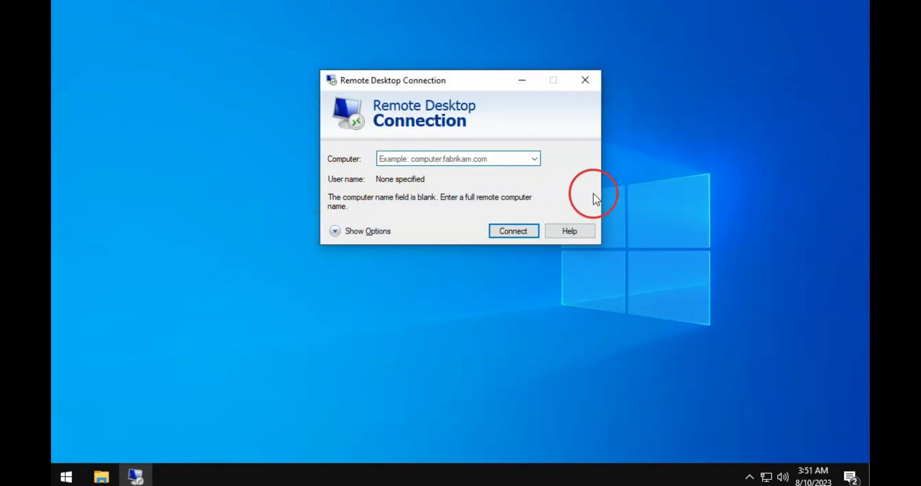
- Enter 45.76.28.169 as the remote computer address
text(45)
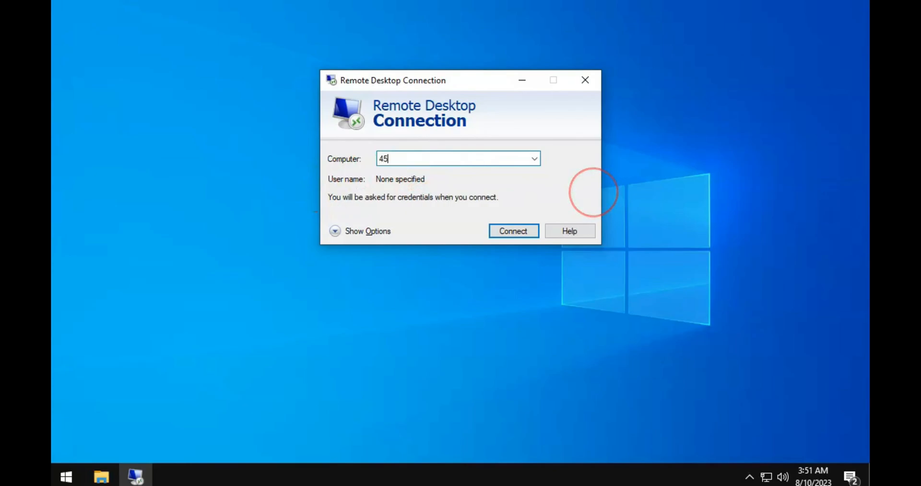
text(.76)
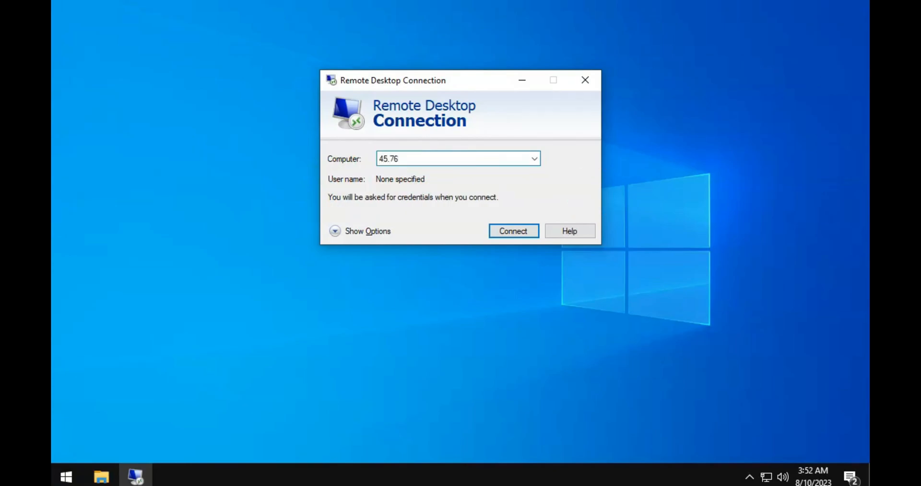
text(.28.)
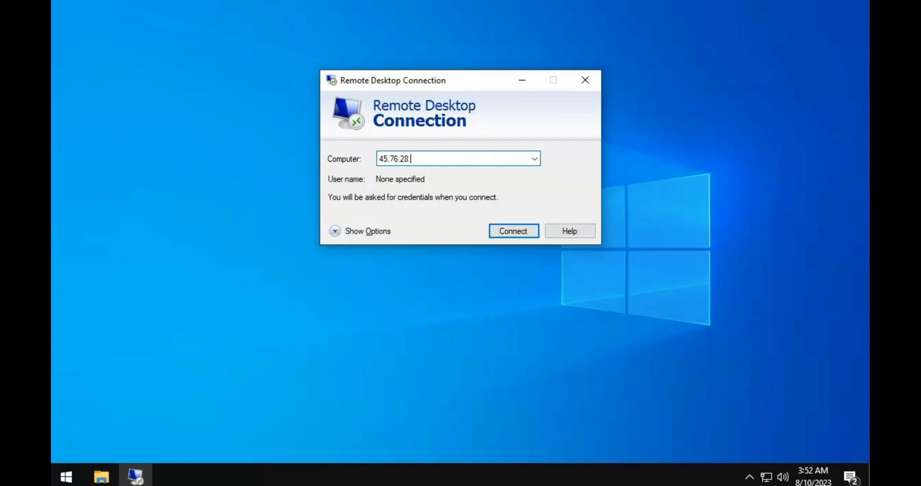
text(169)
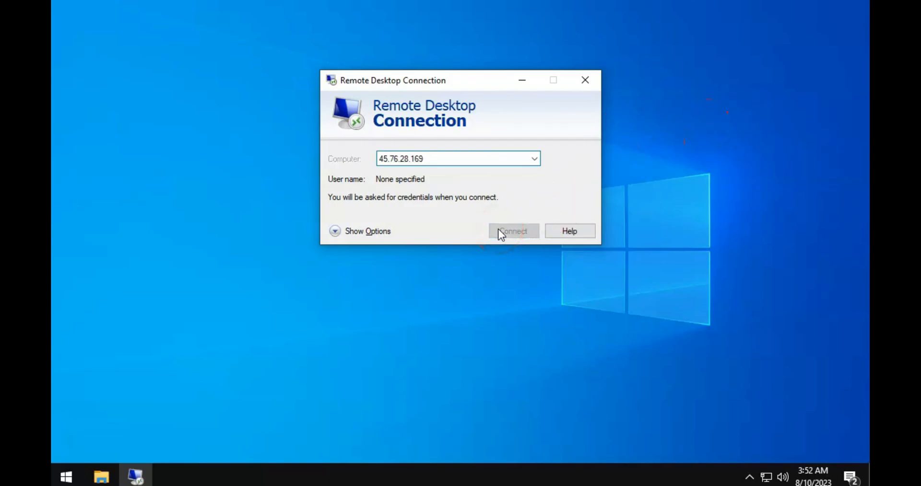
- Connect, sign in as Administrator, and accept the untrusted certificate warning
click(513, 230)
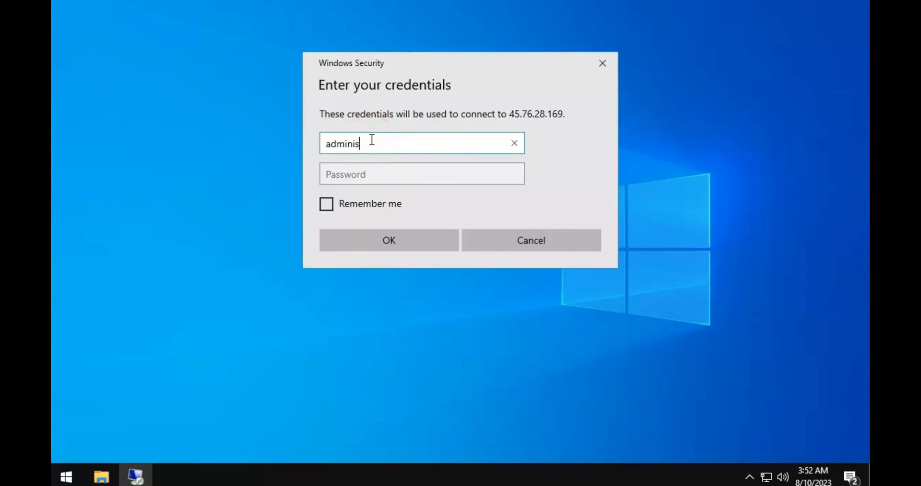
text(trator)
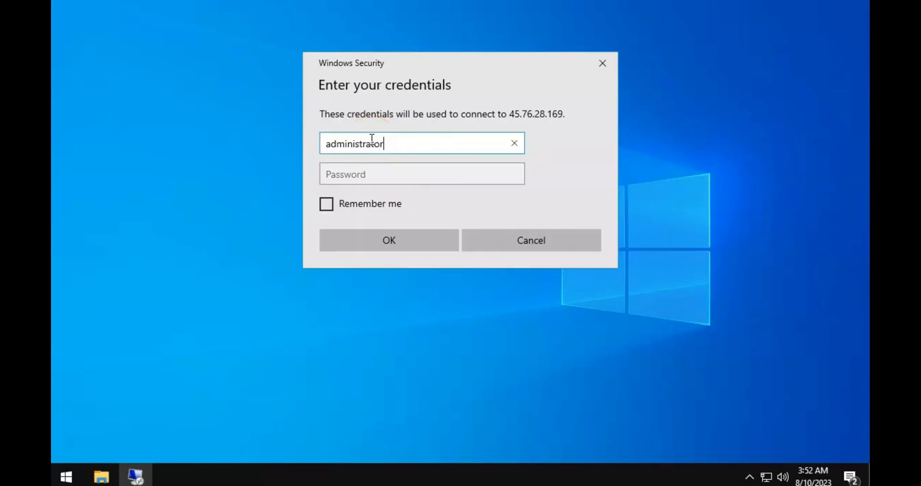
mouse_move(283, 214)
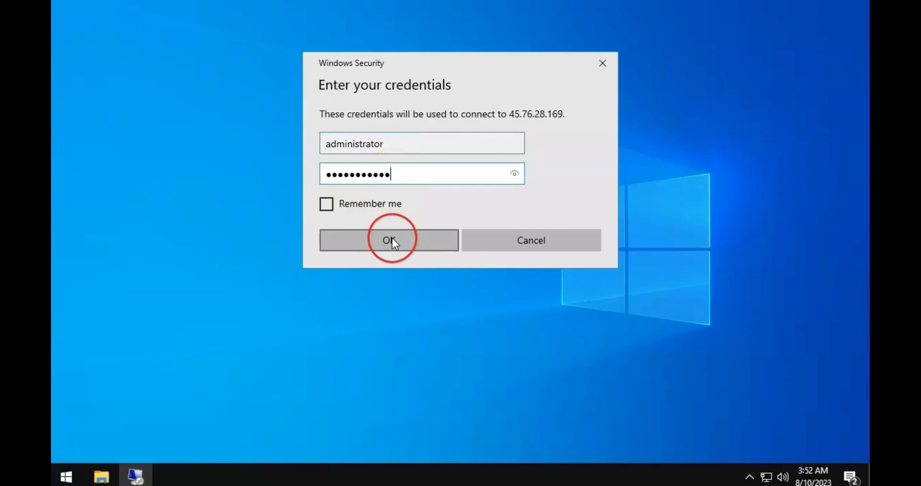
click(389, 240)
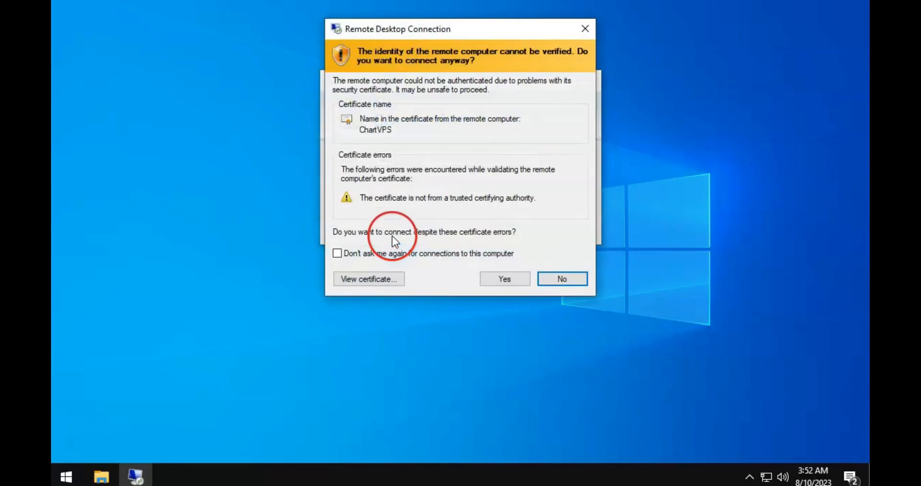
click(504, 279)
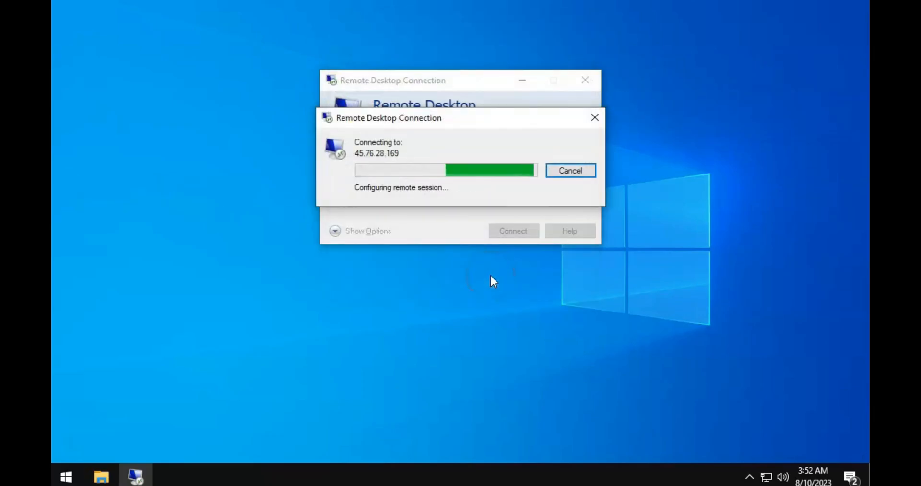